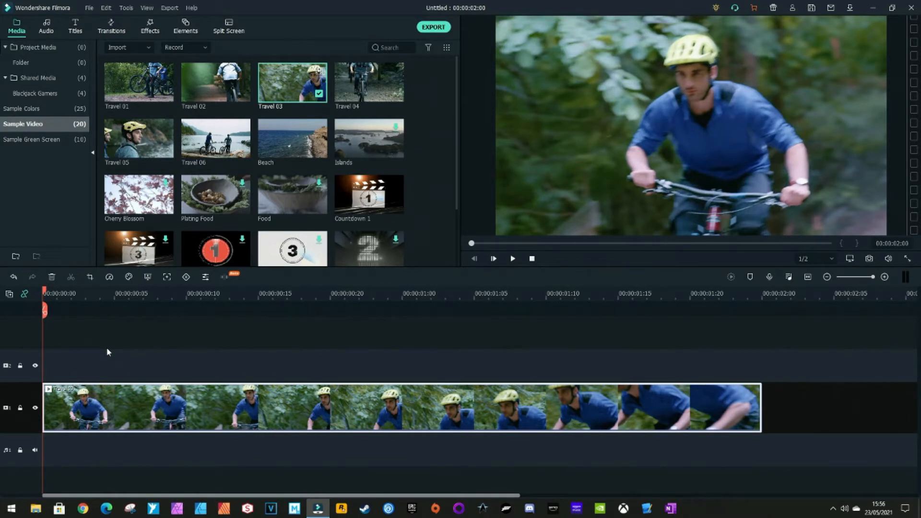
# Motion-track the rider's face through the cycling clip with the tracking box placed over it.
pyautogui.click(494, 258)
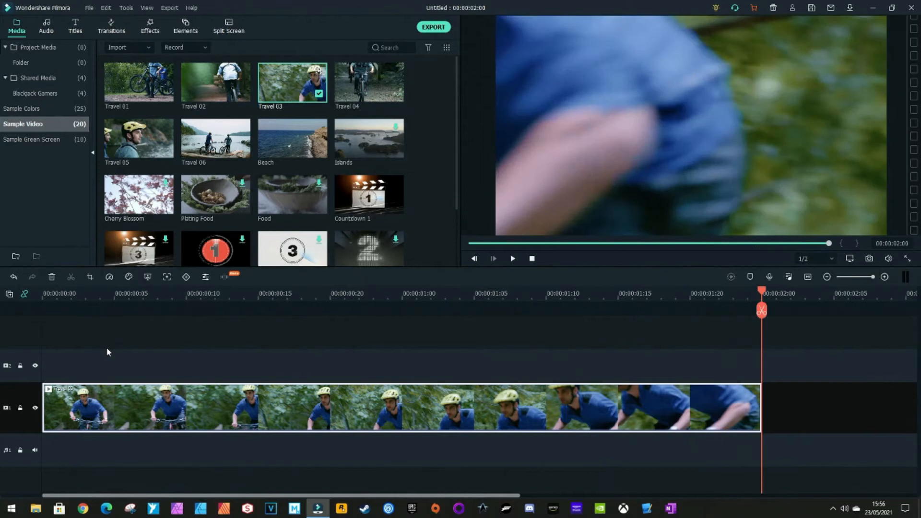
pyautogui.moveTo(761, 296)
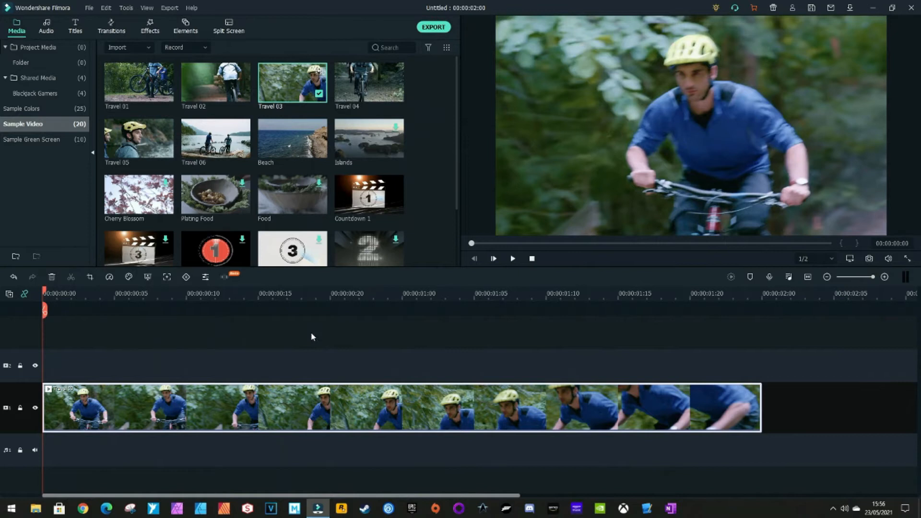
pyautogui.moveTo(146, 286)
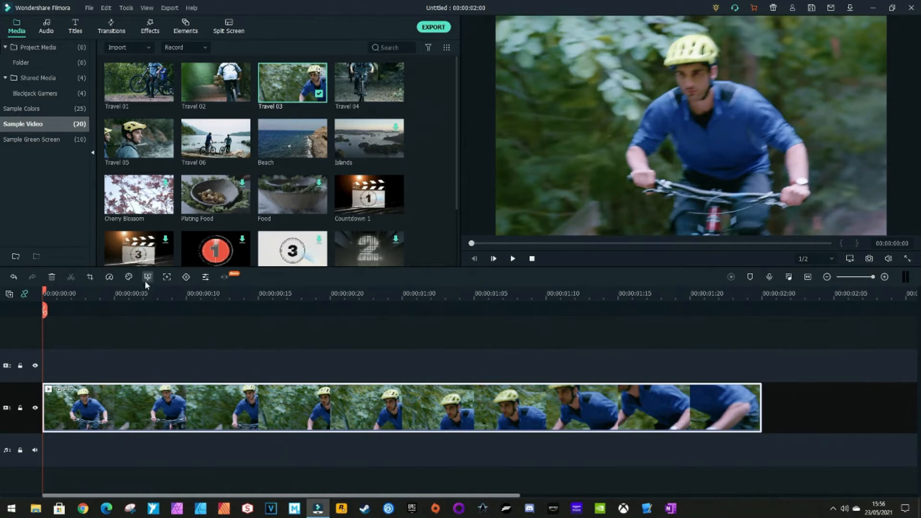
pyautogui.moveTo(158, 284)
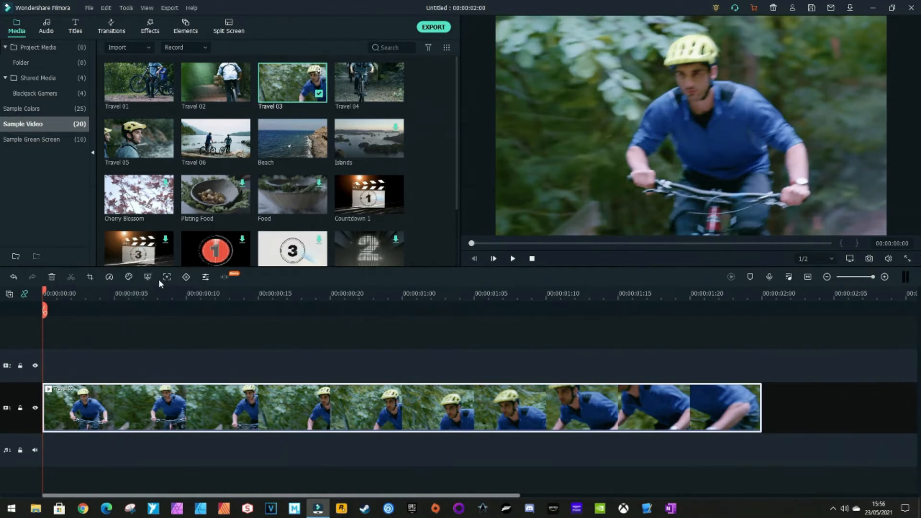
pyautogui.moveTo(167, 277)
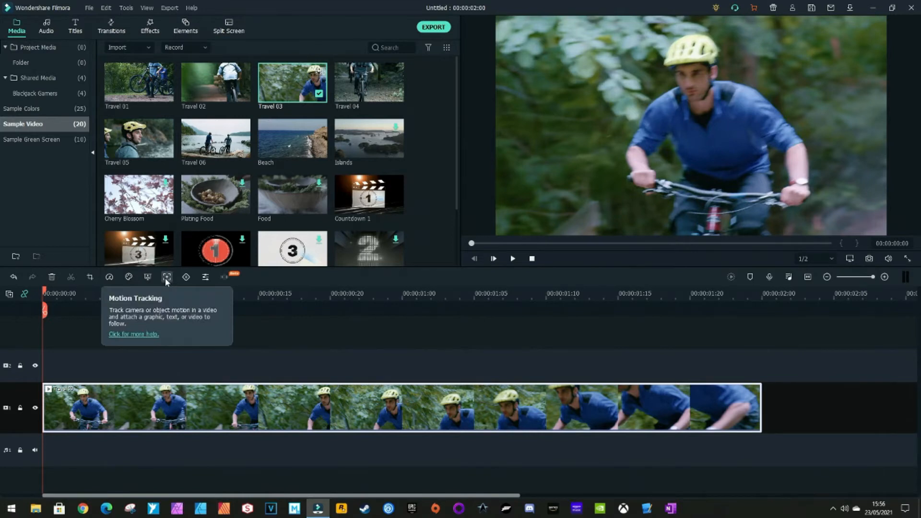
pyautogui.click(167, 277)
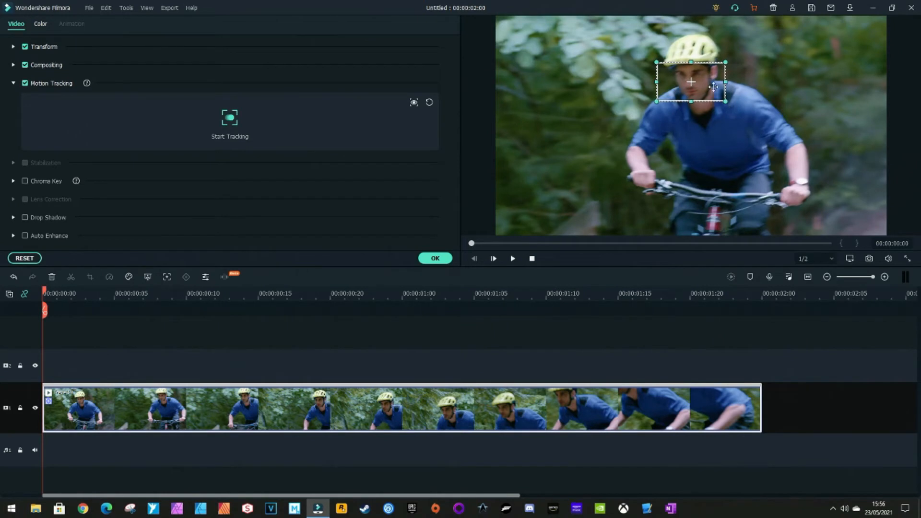
pyautogui.moveTo(230, 117)
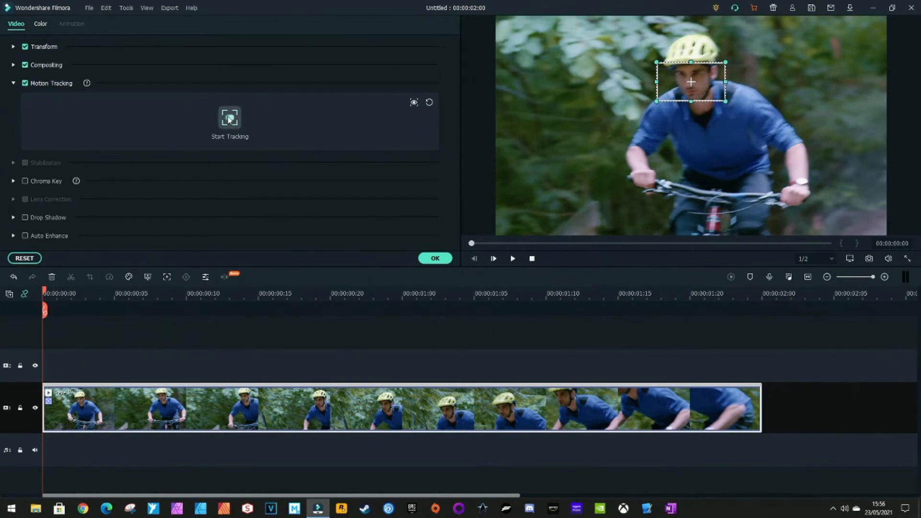
pyautogui.click(229, 117)
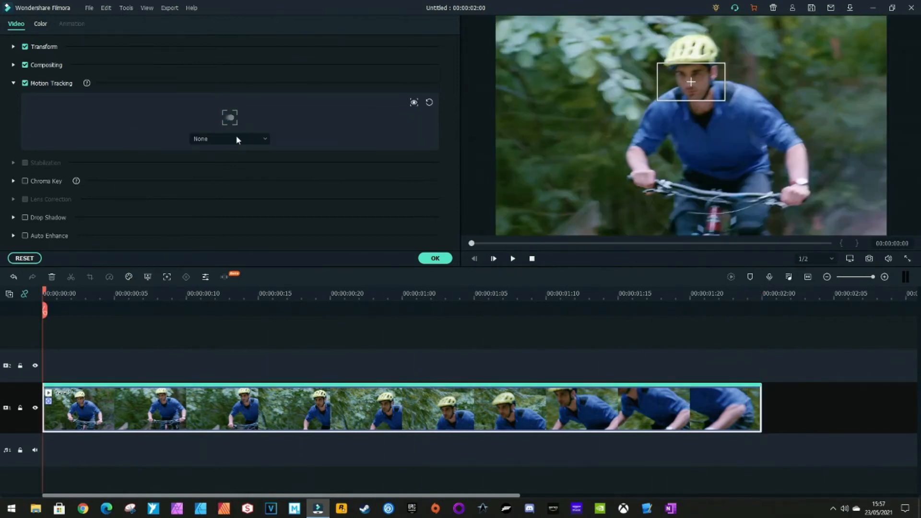
pyautogui.moveTo(296, 207)
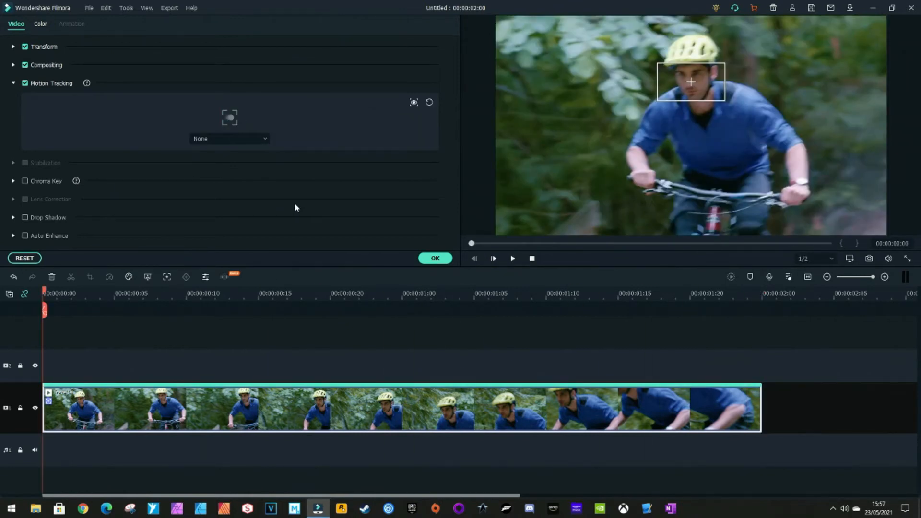
# Play back to confirm the tracking box follows the face, then list the attachment choices.
pyautogui.click(512, 258)
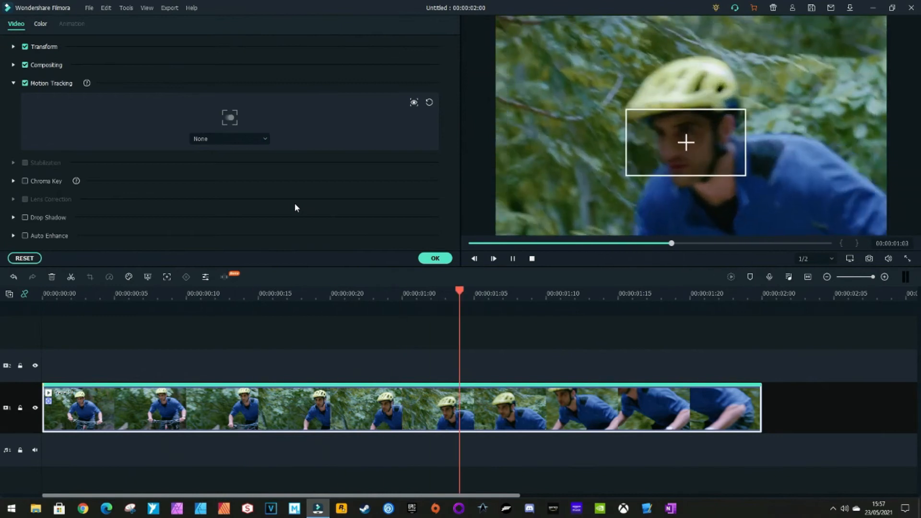
pyautogui.click(494, 258)
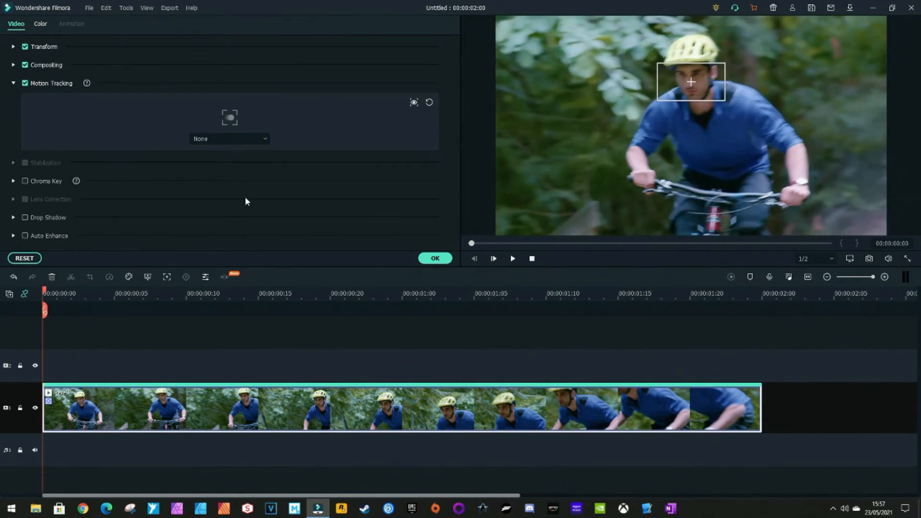
pyautogui.click(229, 138)
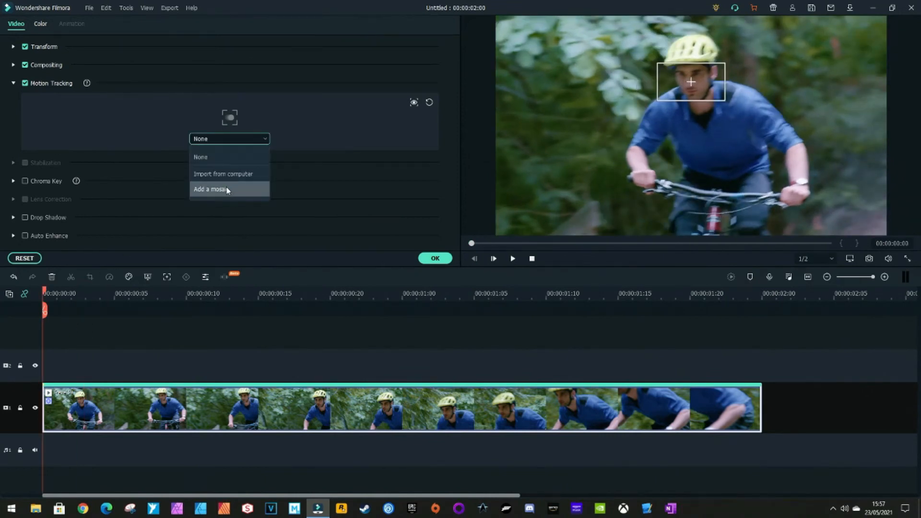
# Attach a mosaic to the tracked face, try blur styles, and keep the pixelated type.
pyautogui.click(210, 189)
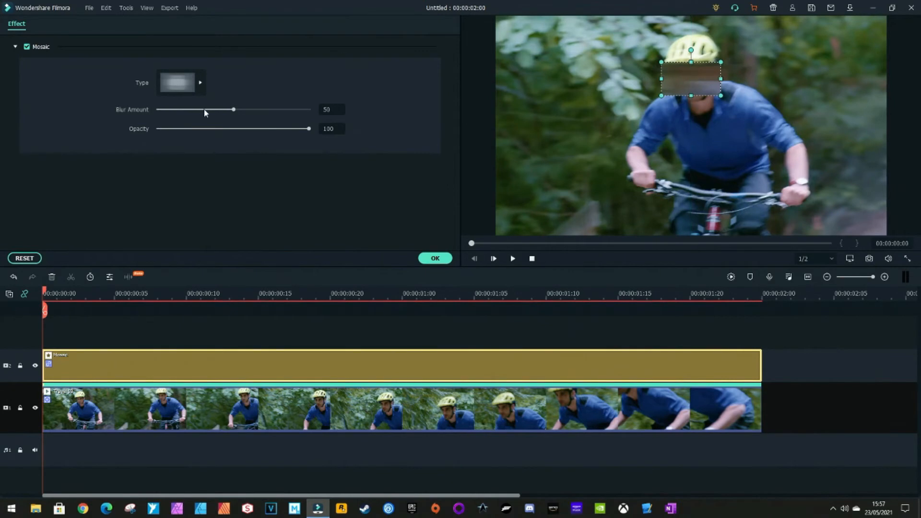
pyautogui.click(182, 83)
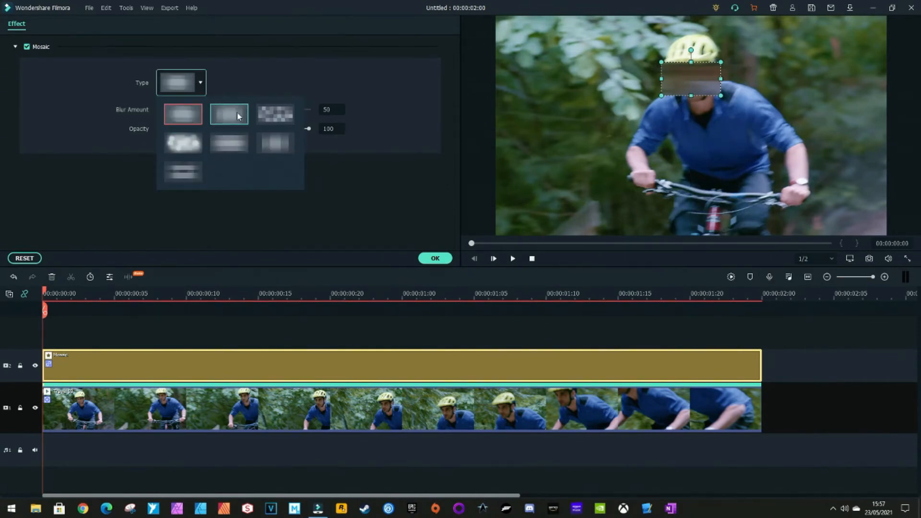
pyautogui.click(228, 114)
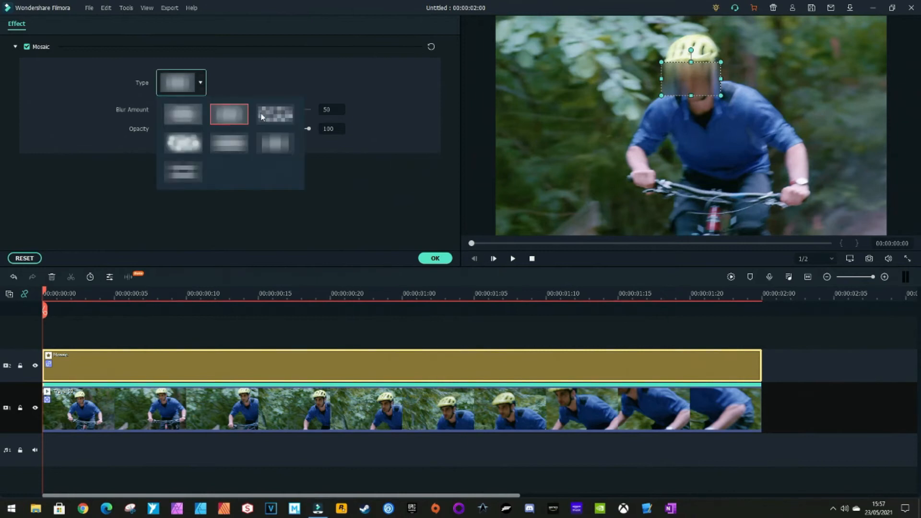
pyautogui.click(275, 114)
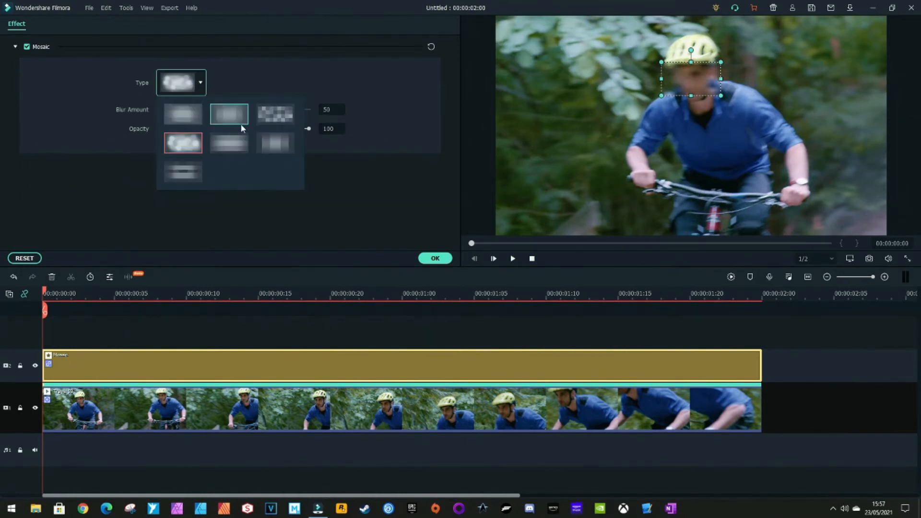
pyautogui.click(228, 115)
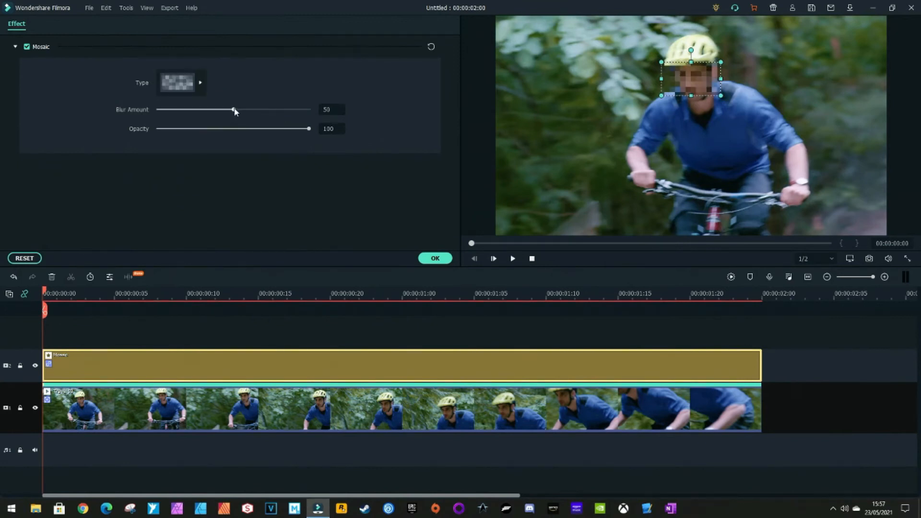
# Adjust the mosaic's Blur Amount slider and settle it at 64, up from 50.
pyautogui.moveTo(233, 110); pyautogui.dragTo(216, 109)
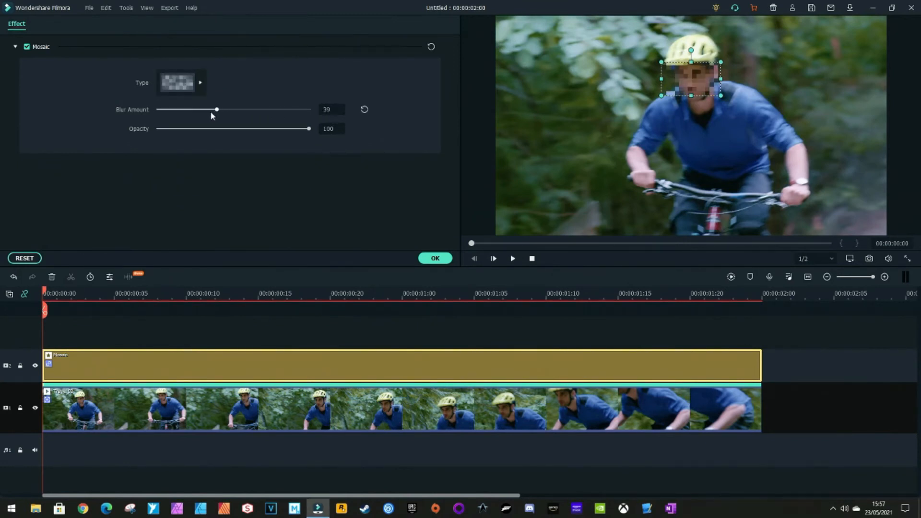
pyautogui.moveTo(216, 110); pyautogui.dragTo(233, 109)
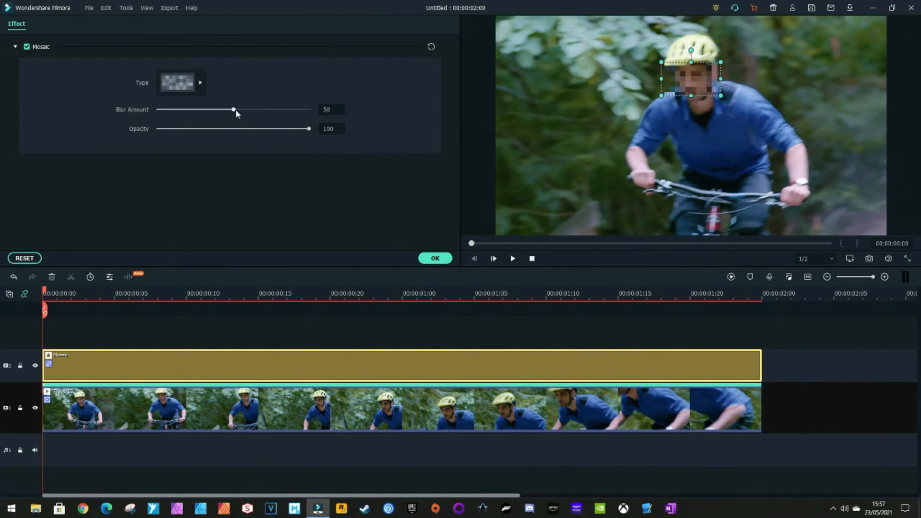
pyautogui.moveTo(233, 109); pyautogui.dragTo(251, 109)
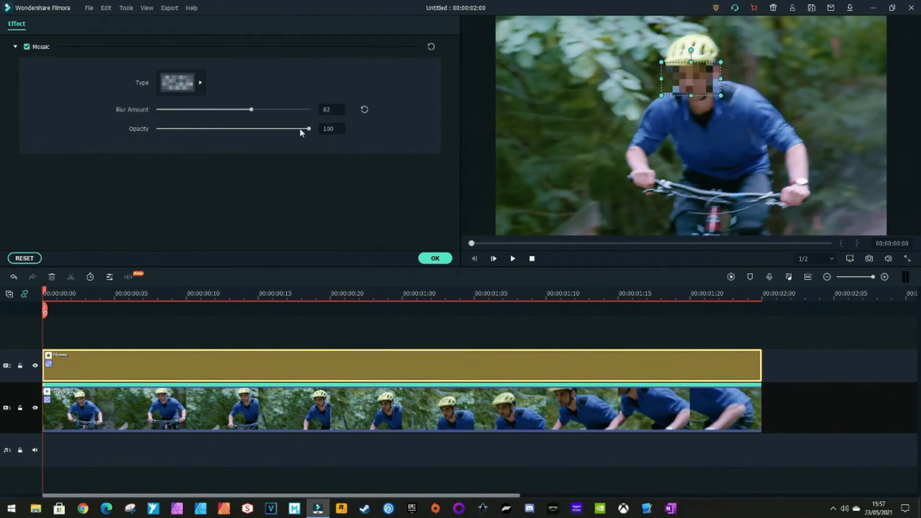
pyautogui.moveTo(308, 129); pyautogui.dragTo(274, 129)
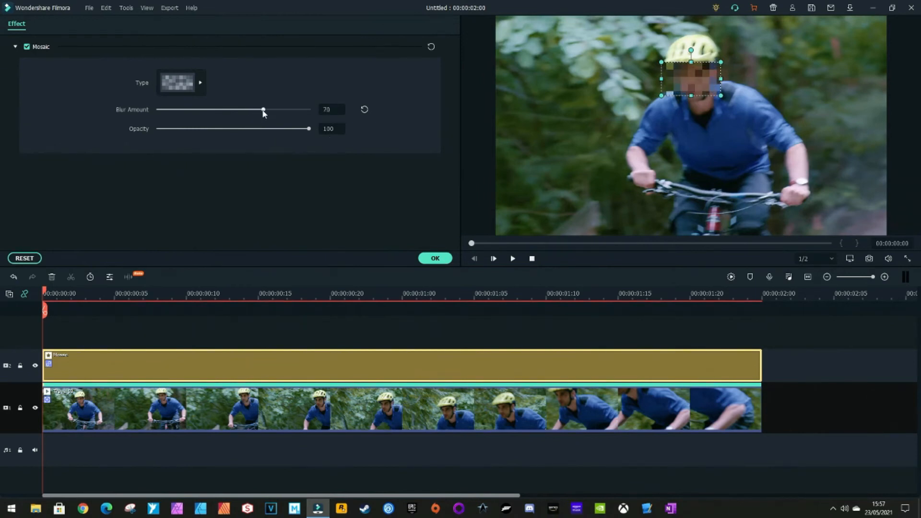
pyautogui.moveTo(263, 109); pyautogui.dragTo(253, 110)
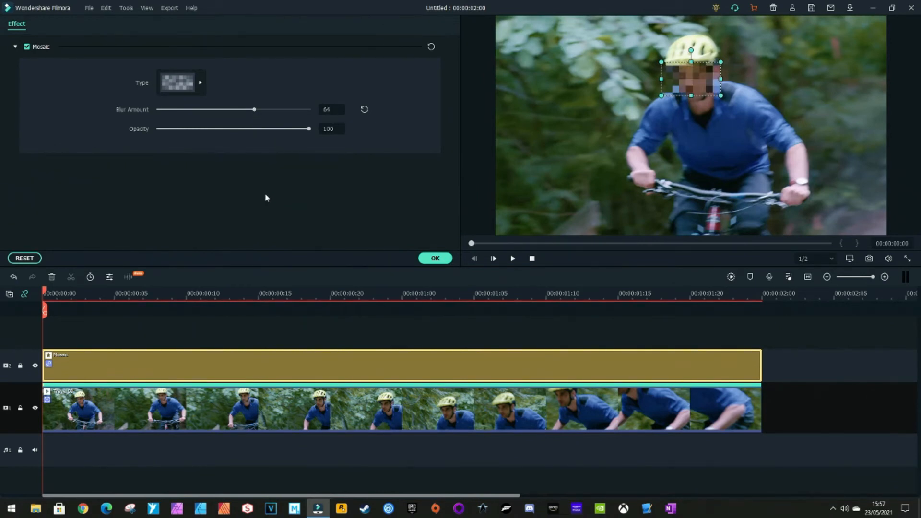
pyautogui.moveTo(408, 218)
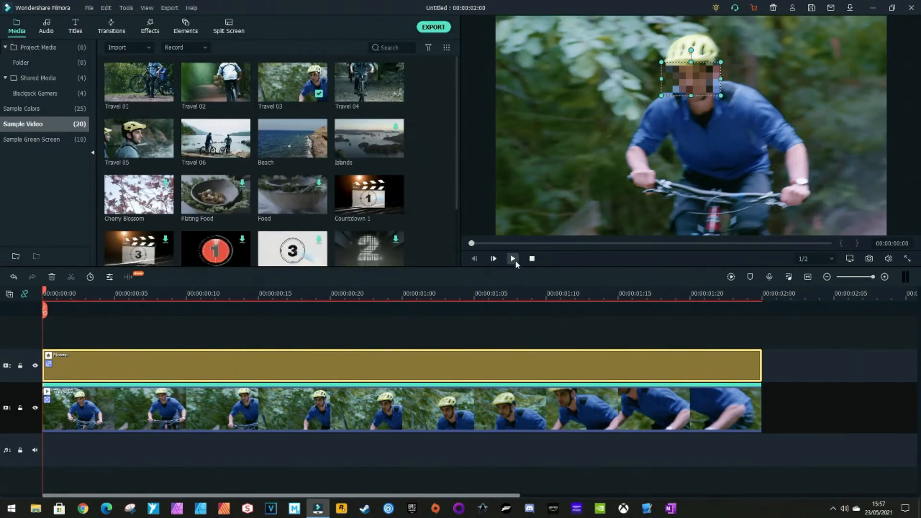
pyautogui.click(512, 259)
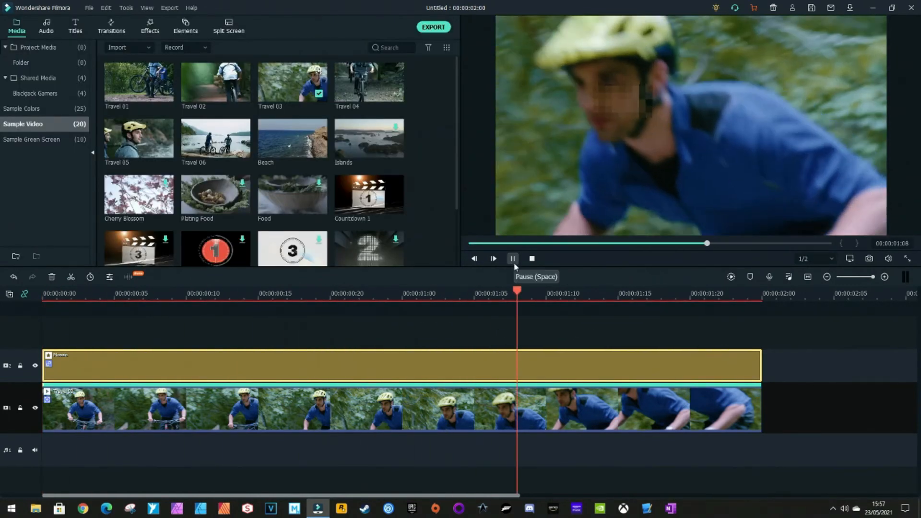
pyautogui.click(512, 258)
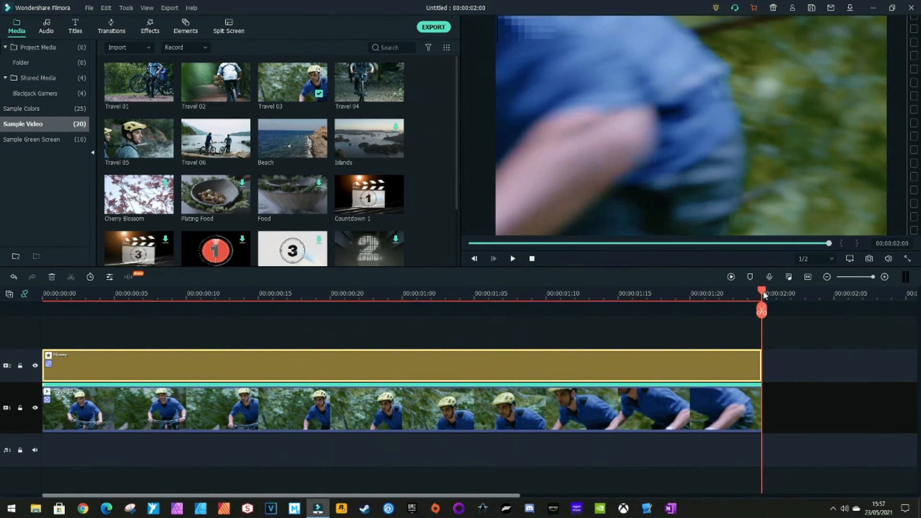
pyautogui.click(511, 258)
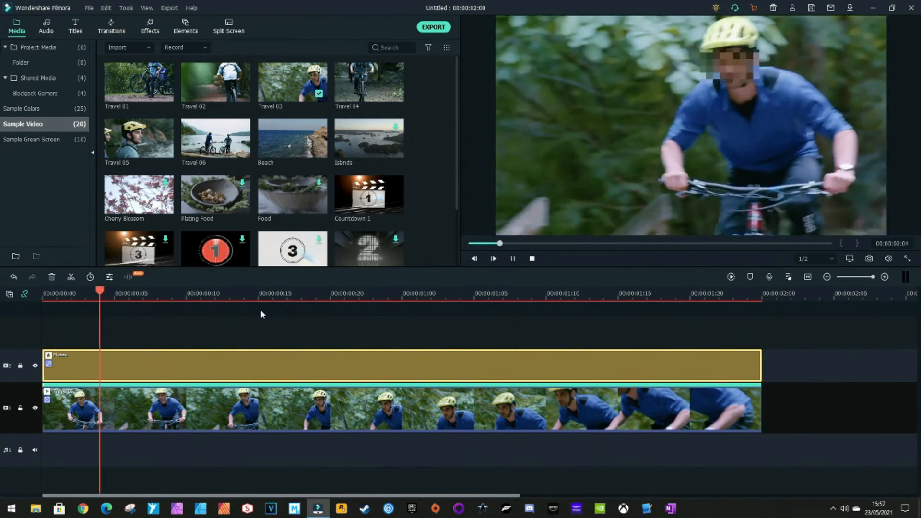